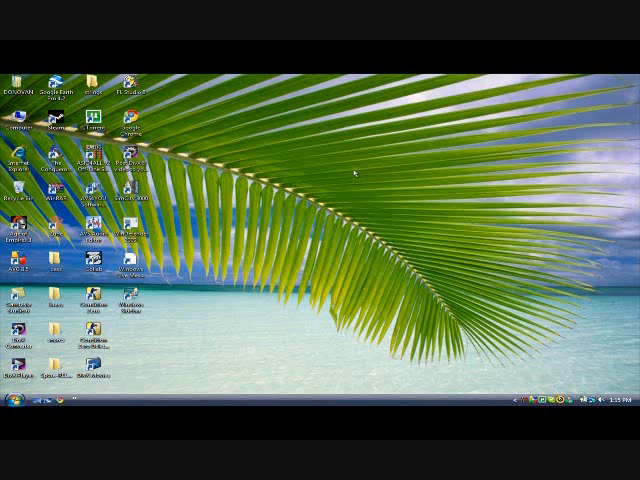
mouse_move(477, 230)
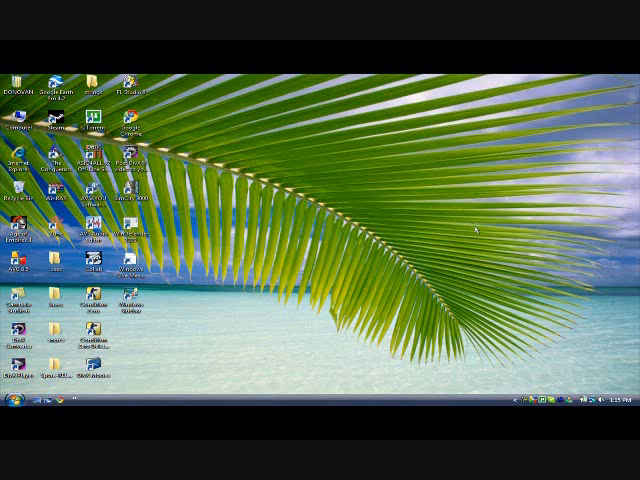
mouse_move(412, 201)
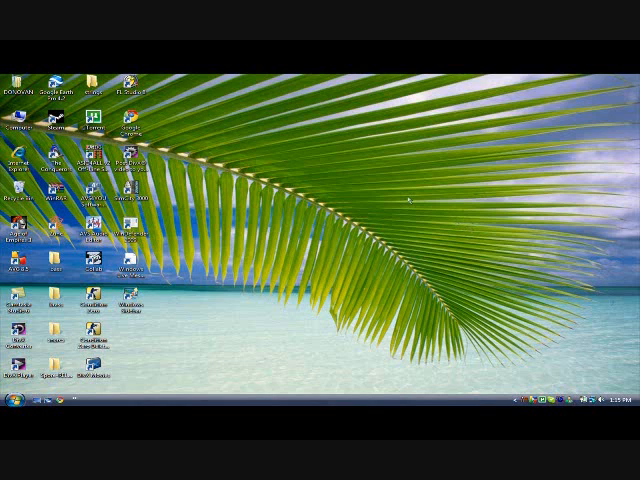
mouse_move(343, 165)
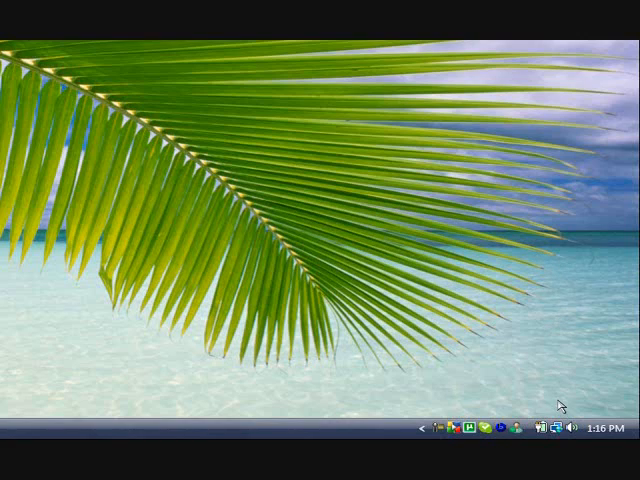
Open Network and Sharing Center from the system tray network icon
click(468, 427)
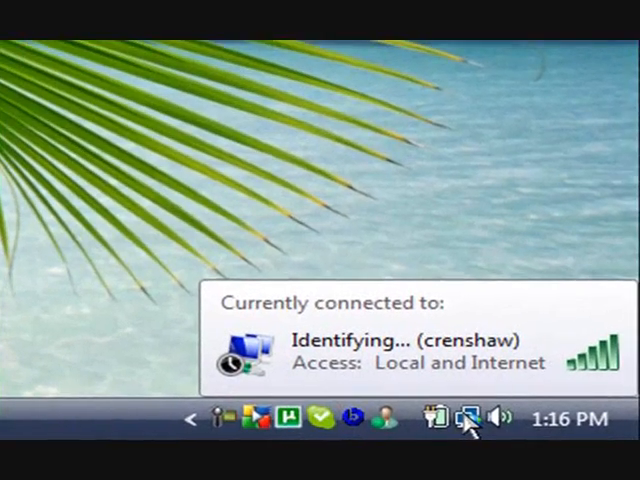
click(459, 417)
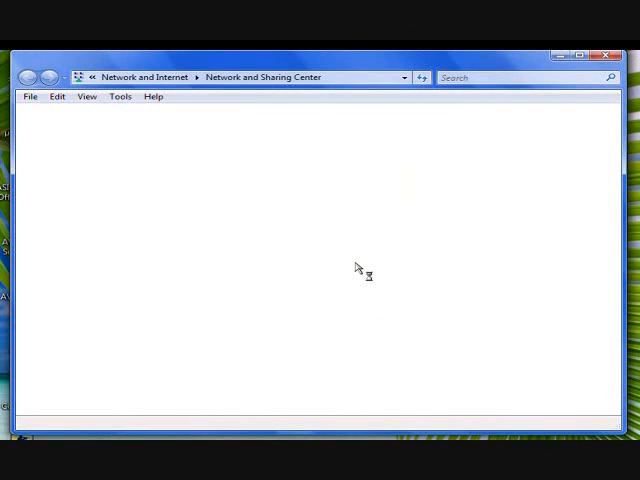
mouse_move(300, 162)
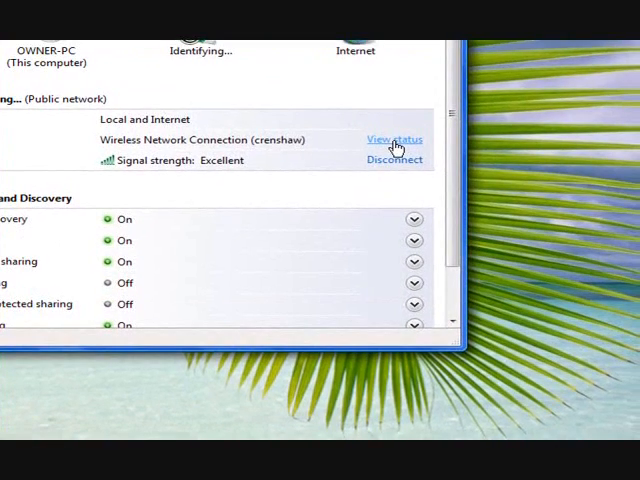
View the status of the wireless connection to crenshaw
click(394, 139)
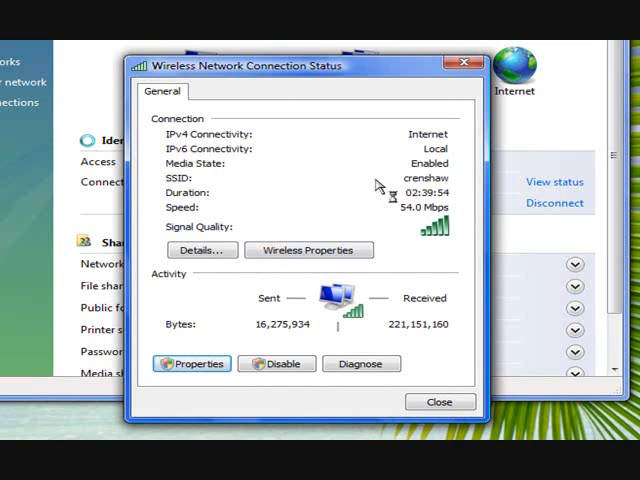
mouse_move(342, 197)
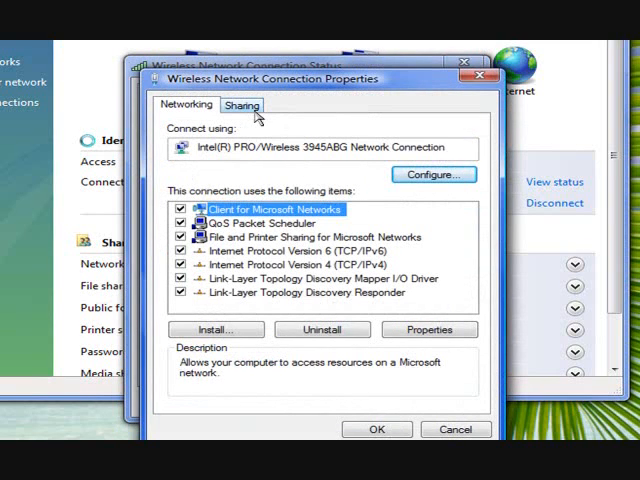
Uncheck 'Allow other network users to connect' on the wireless Sharing tab and confirm
click(242, 105)
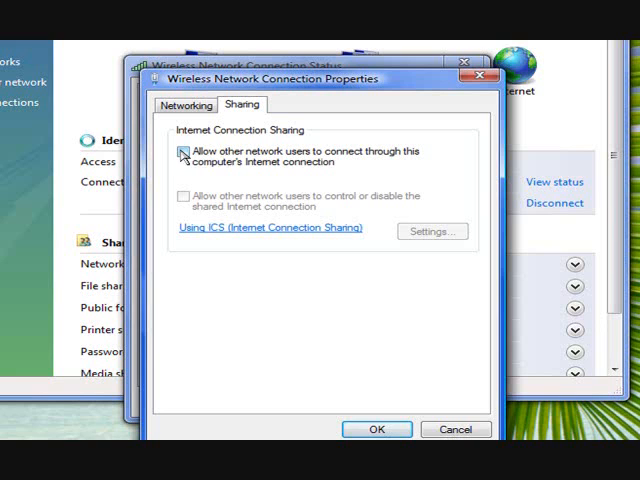
click(183, 152)
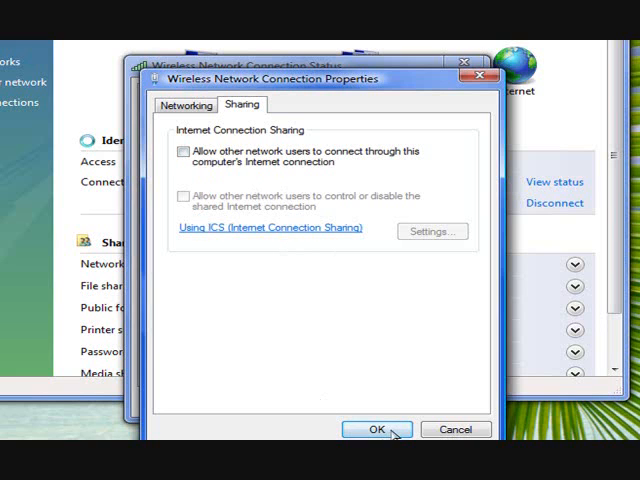
click(377, 429)
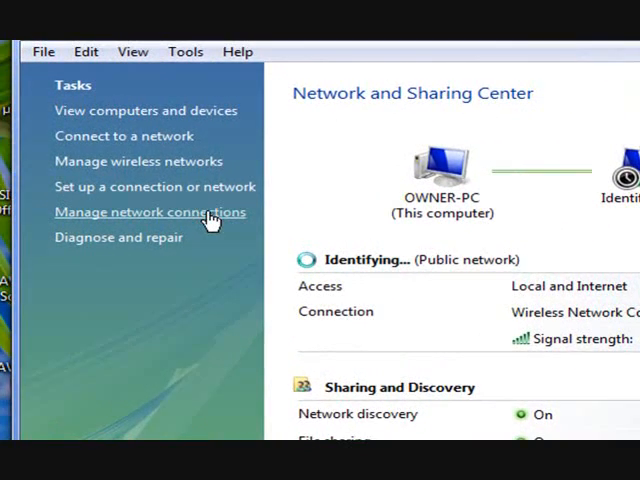
Open Manage network connections and select Local Area Connection
click(148, 212)
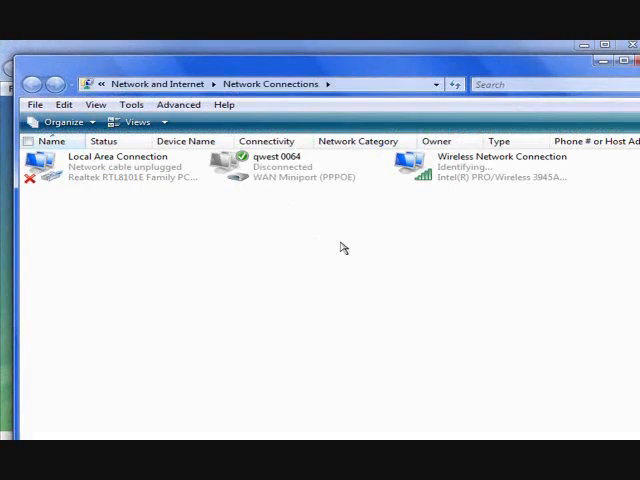
click(117, 164)
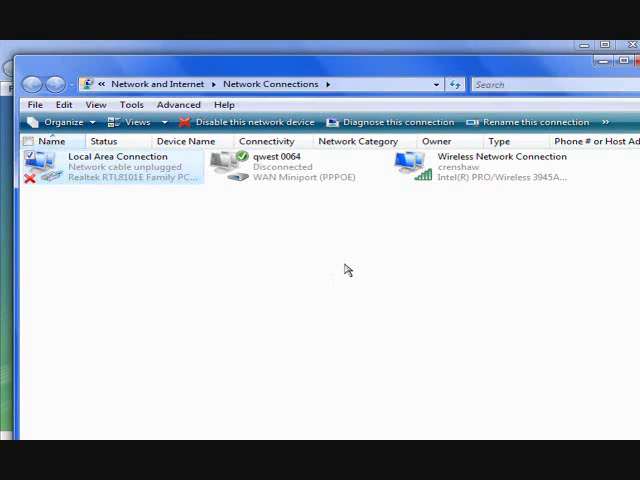
mouse_move(410, 158)
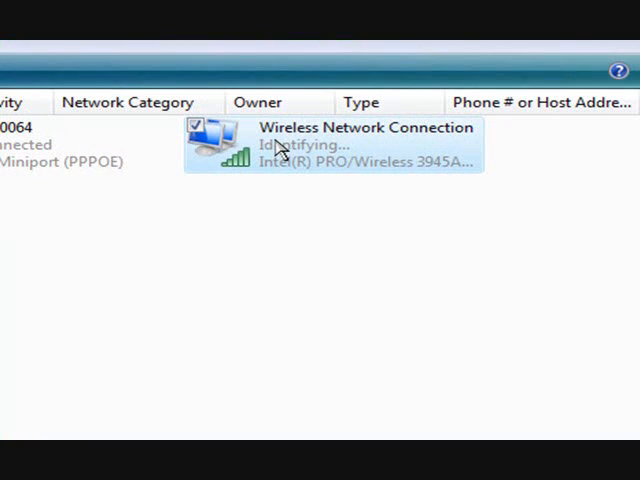
Choose Bridge Connections for the Local Area and Wireless Network Connections
right_click(290, 150)
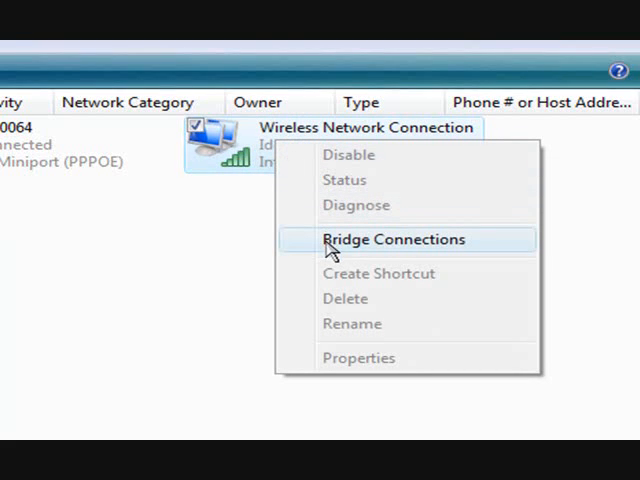
click(393, 239)
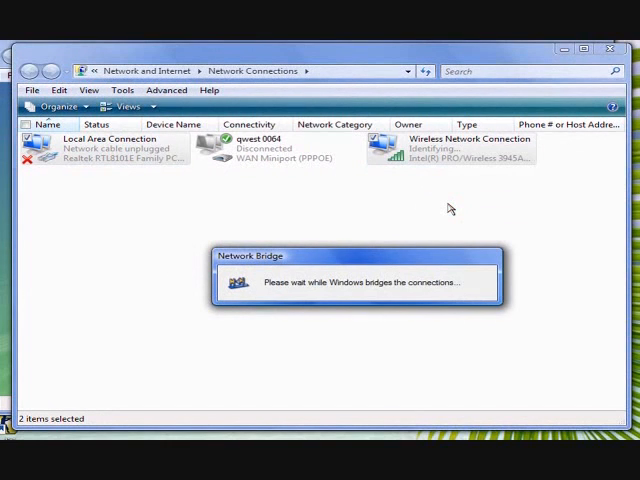
mouse_move(405, 300)
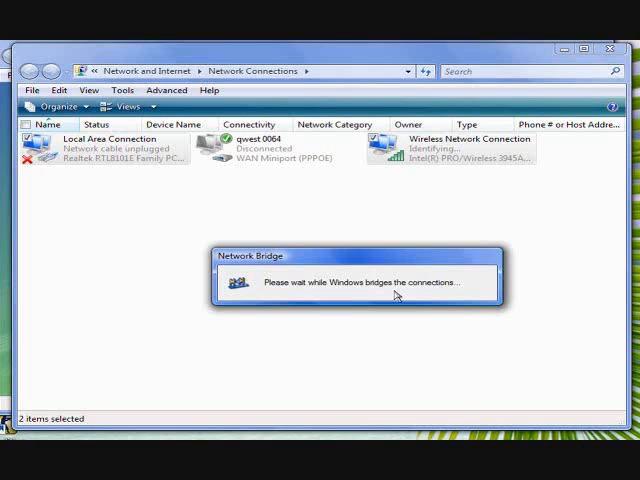
mouse_move(362, 262)
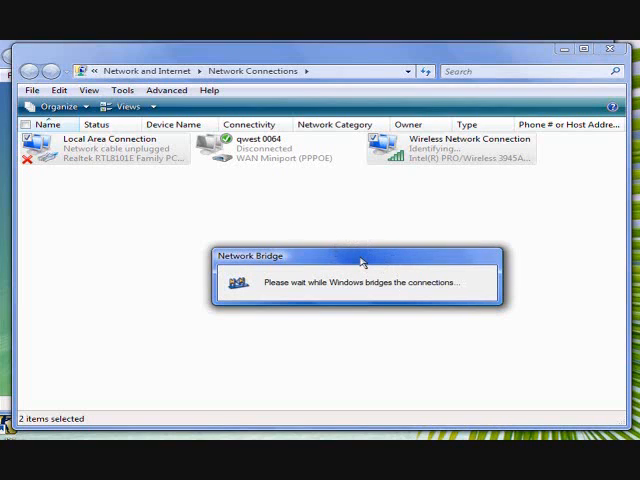
mouse_move(233, 226)
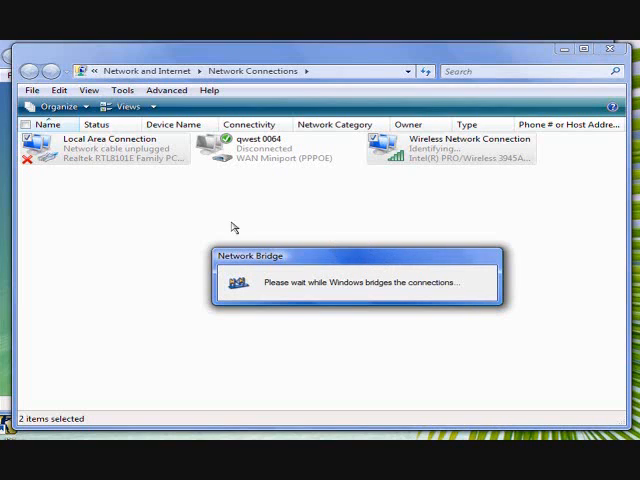